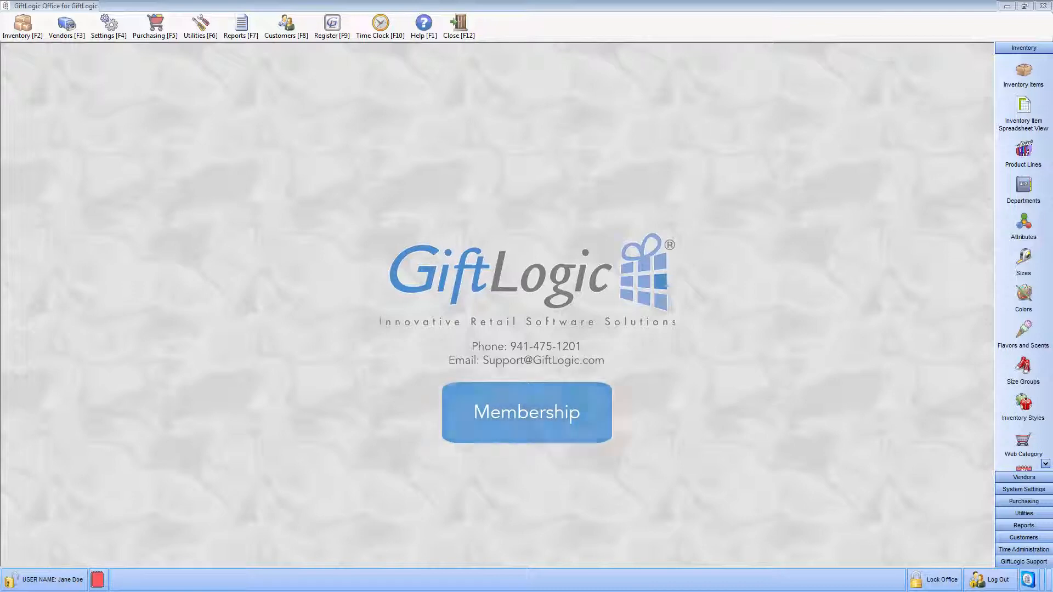
click(526, 411)
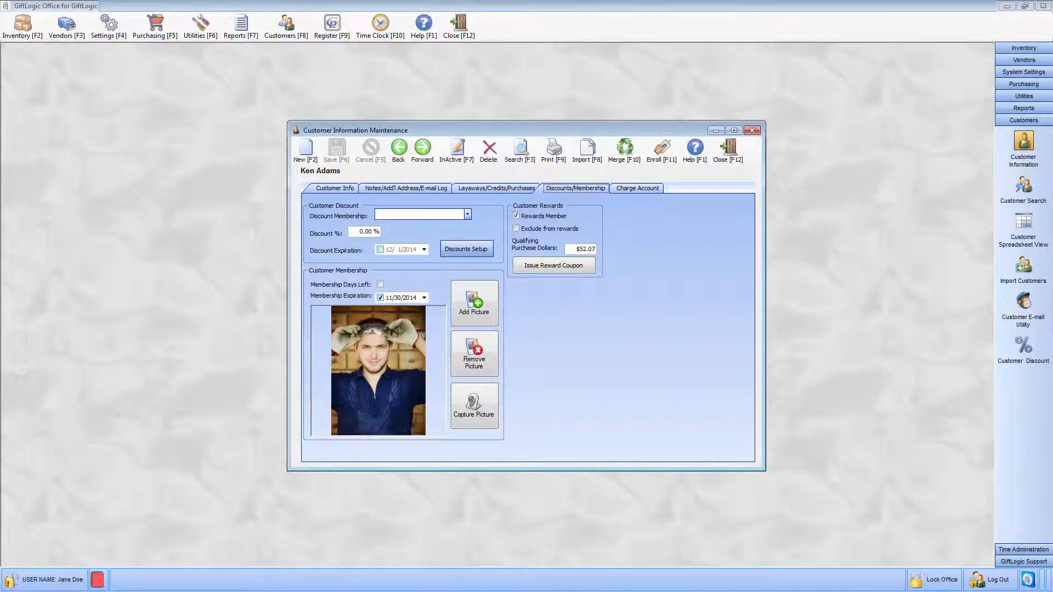
Close Customer Information Maintenance, answer the Membership Check In prompt, and land on Register's Start Sale screen
click(468, 214)
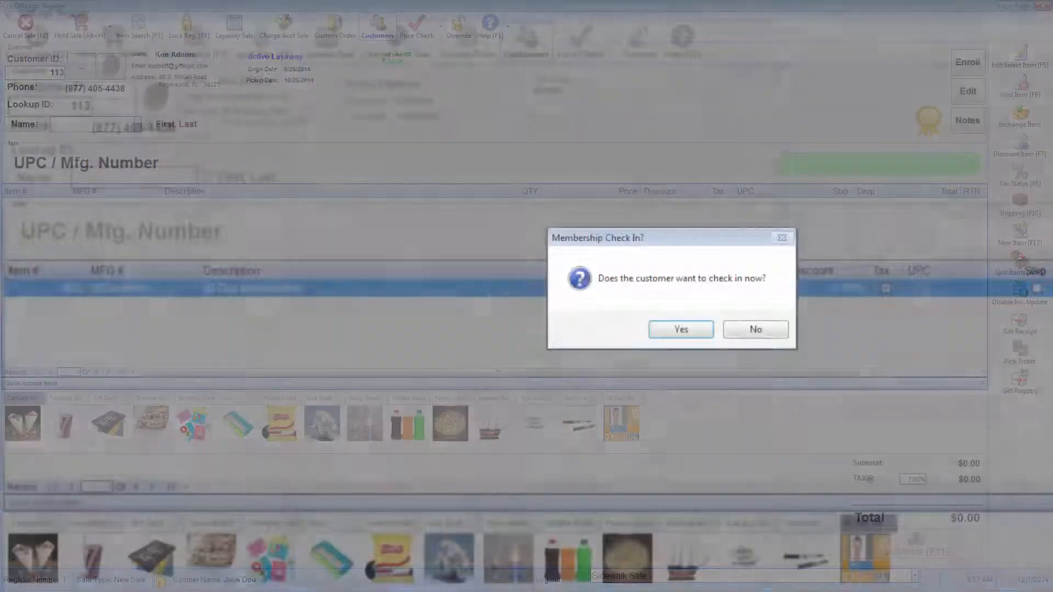
click(755, 329)
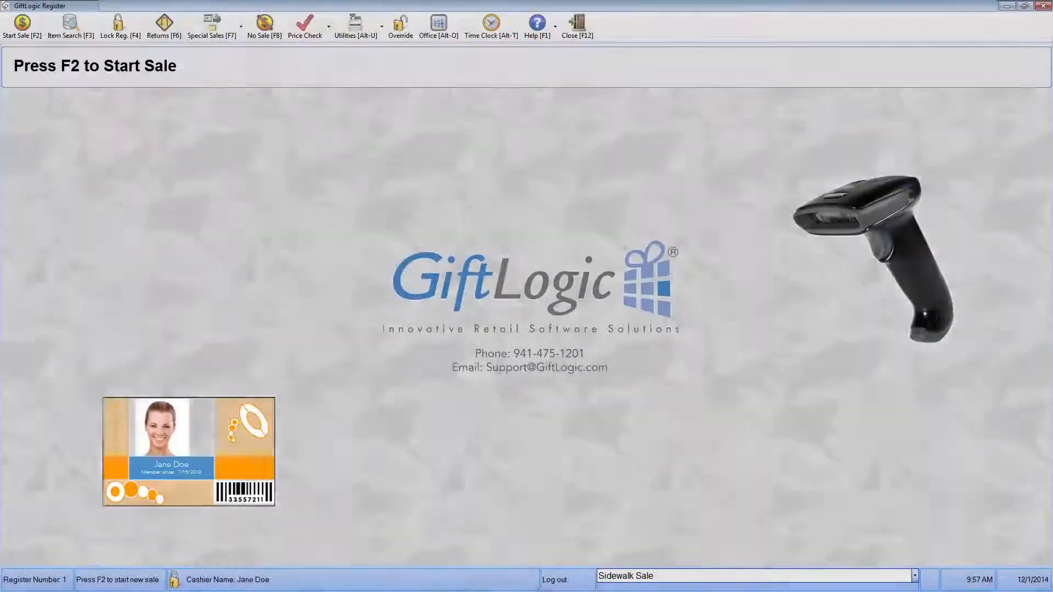